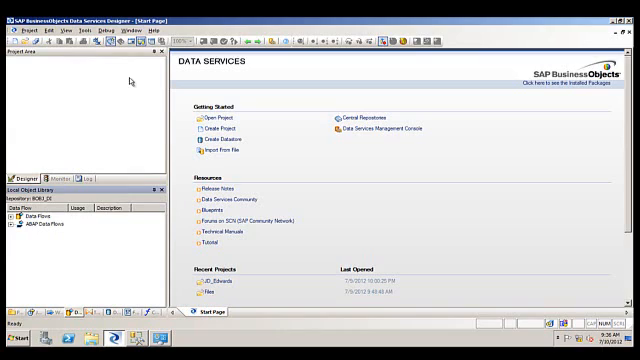
mouse_move(47, 75)
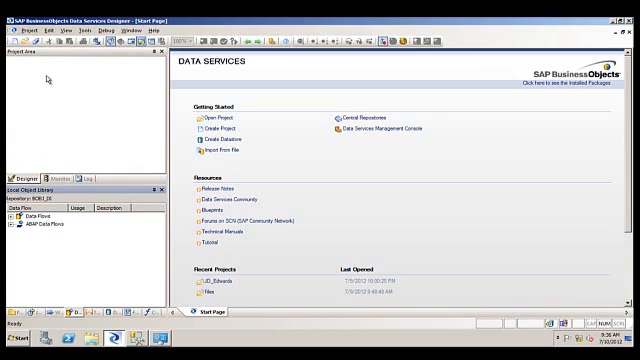
mouse_move(52, 82)
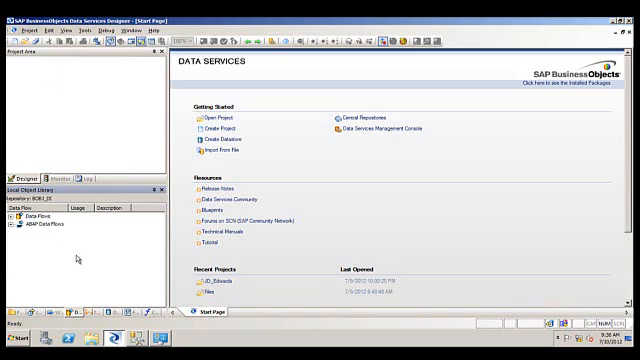
mouse_move(25, 74)
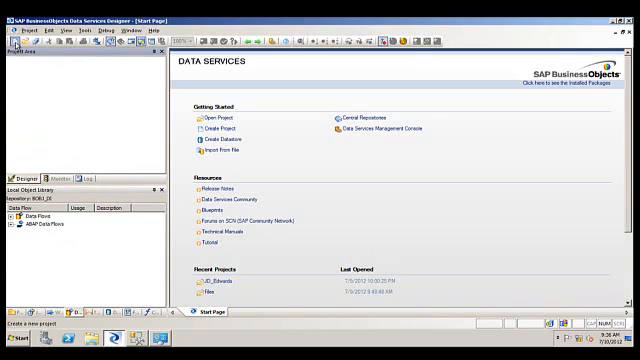
- Create a project named Demo and add a new batch job to it
left_click(215, 128)
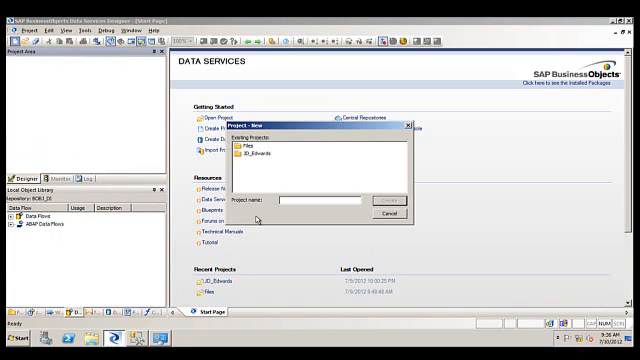
type("De")
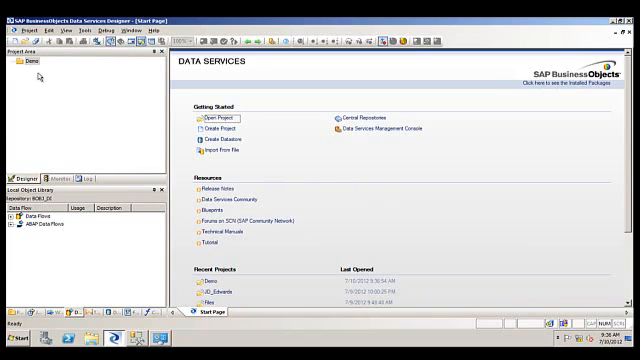
right_click(28, 67)
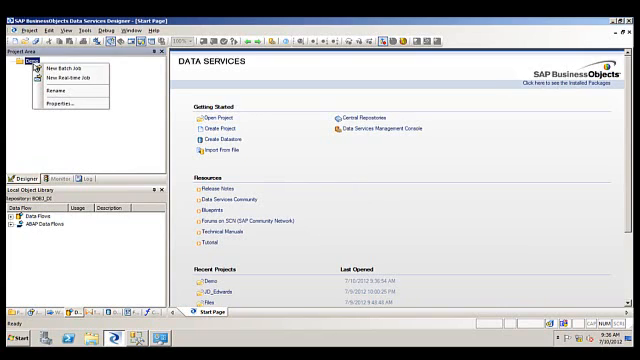
left_click(62, 64)
type("Demo")
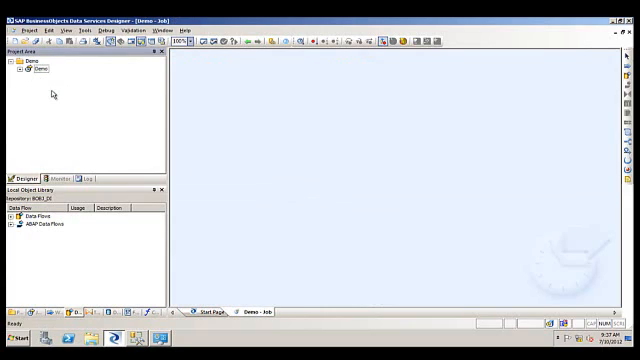
mouse_move(357, 90)
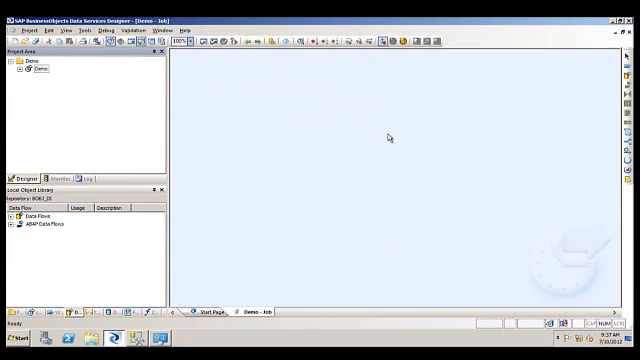
mouse_move(248, 106)
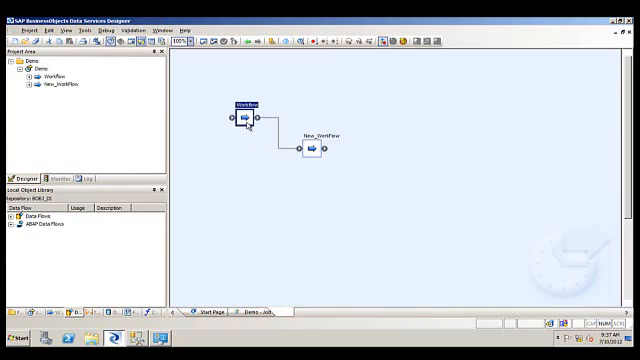
- Inside Workflow, name a new data flow 'DataFlow' and open its workspace
double_click(248, 120)
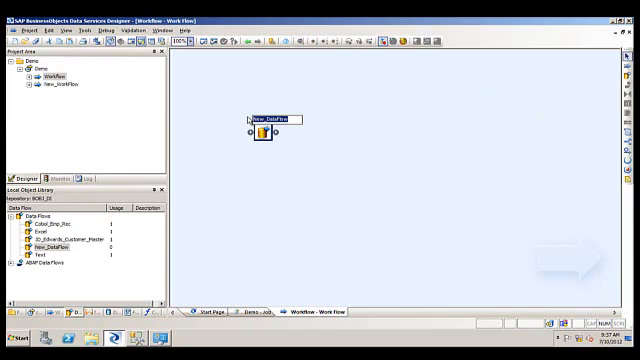
type("DataFlow")
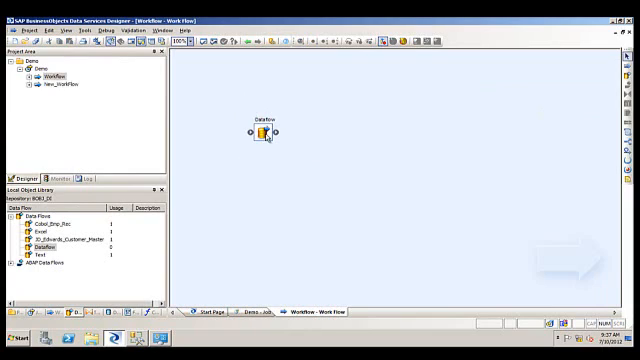
double_click(263, 132)
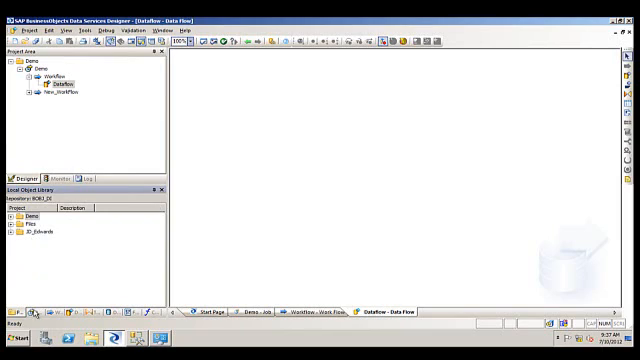
- Browse the Text Data Processing, Platform and Data Integrator transform groups
left_click(18, 207)
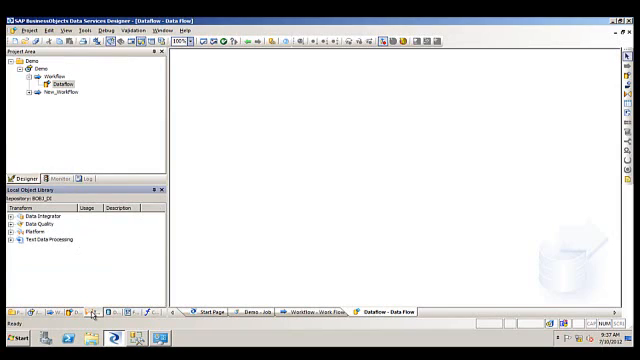
left_click(12, 237)
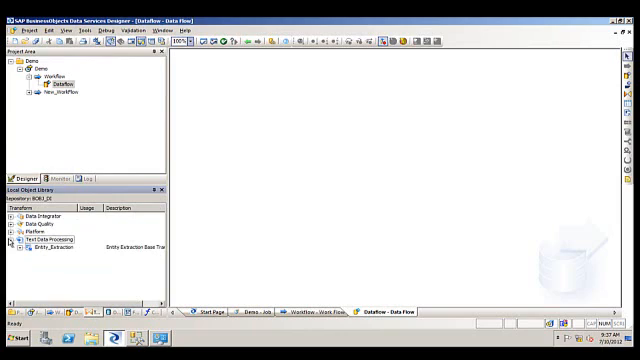
left_click(11, 224)
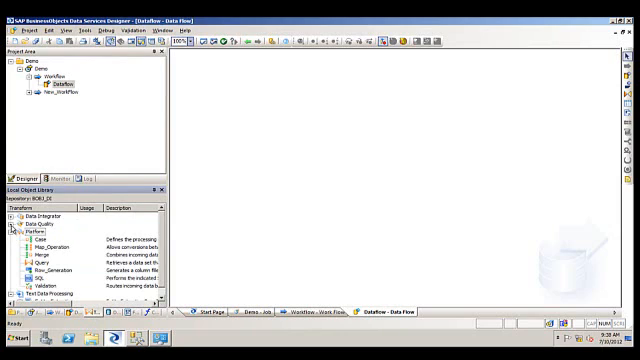
left_click(16, 222)
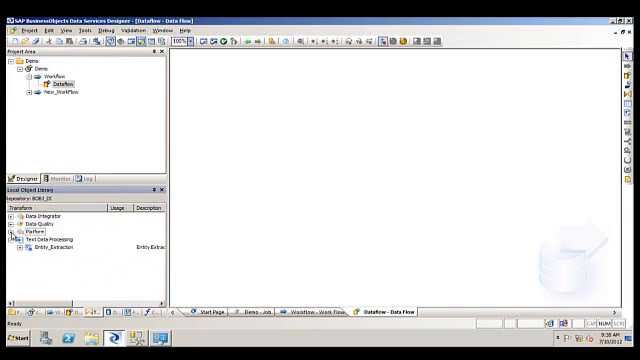
left_click(14, 217)
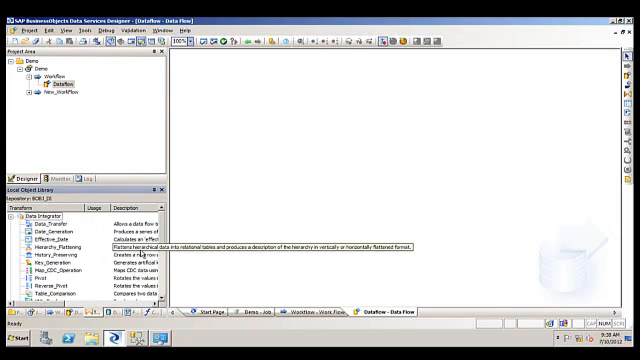
scroll("down", 3)
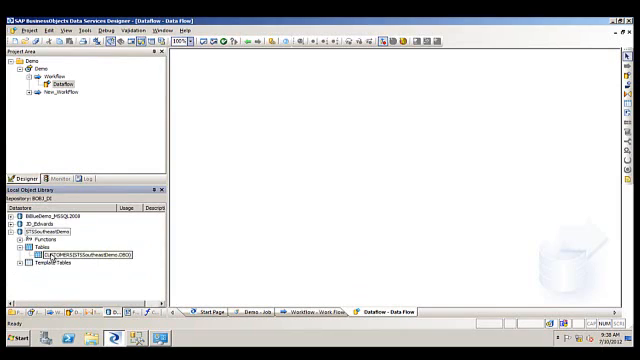
- Import the ORDERS table into STSSoutheastDemo and list the datastore's tables
left_click(60, 221)
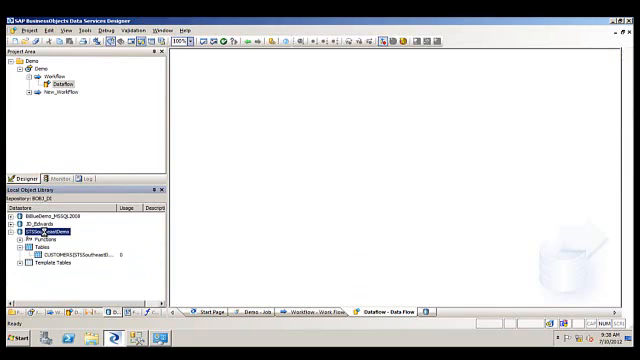
double_click(40, 229)
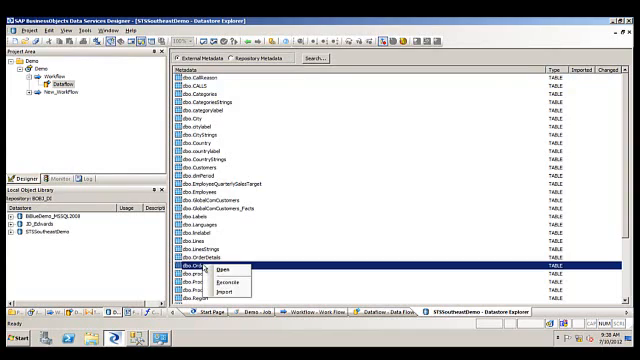
left_click(222, 277)
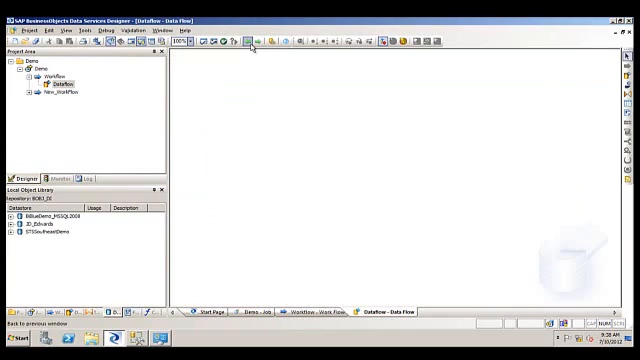
left_click(18, 233)
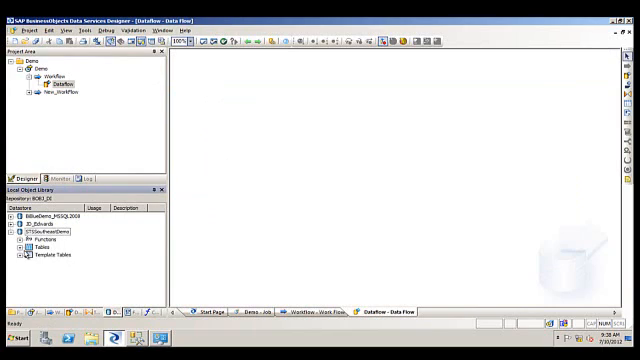
left_click(22, 243)
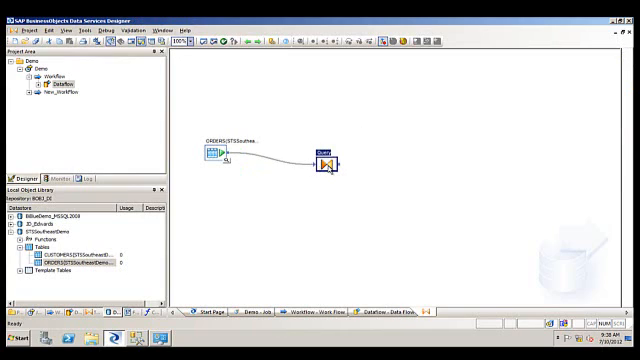
- Create the Demo template table and connect the Query output to DEMO
double_click(328, 152)
type("Demo")
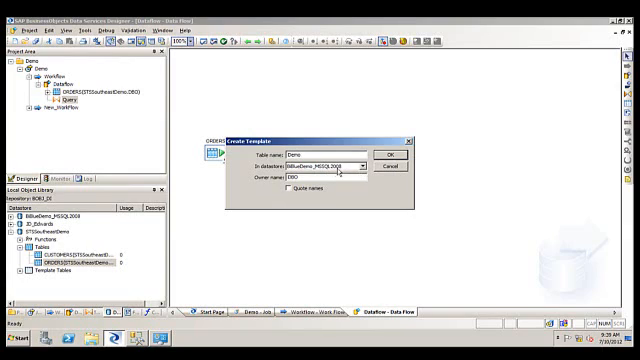
left_click(381, 152)
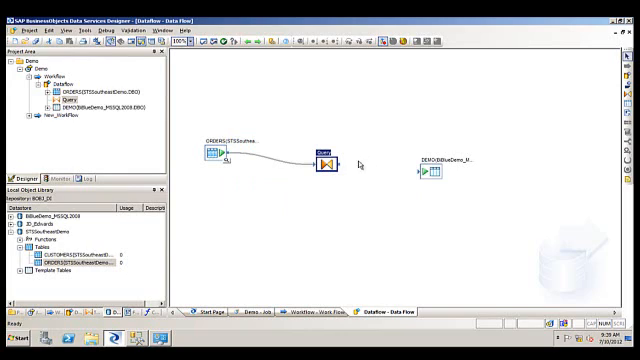
left_click_drag(338, 153, 423, 175)
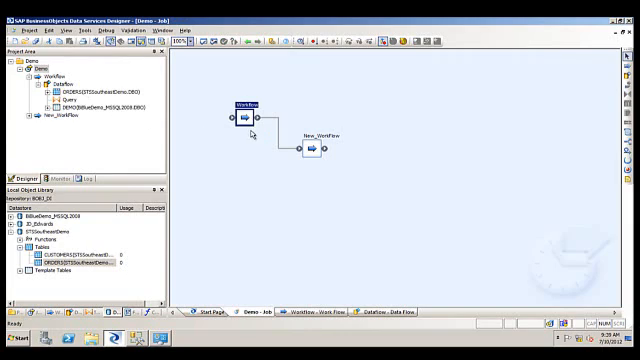
- Open the Dataflow to review the ORDERS-to-Query-to-DEMO flow
double_click(243, 105)
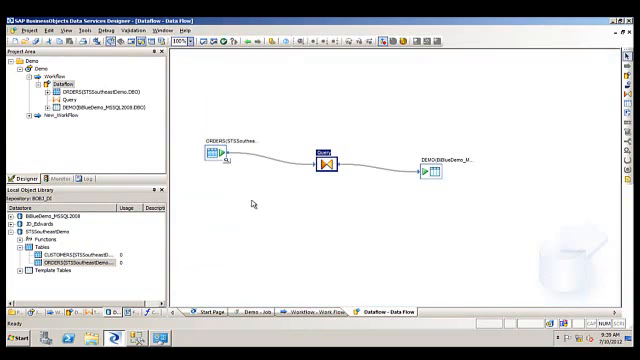
mouse_move(224, 189)
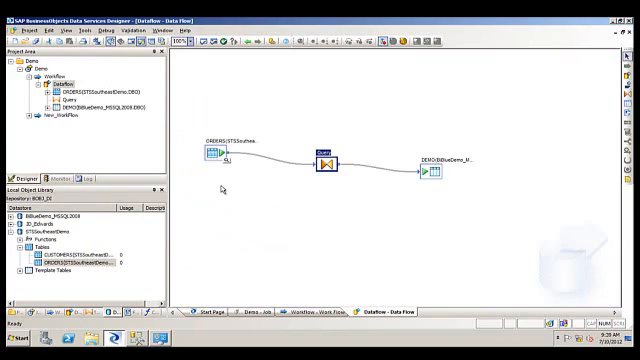
mouse_move(339, 190)
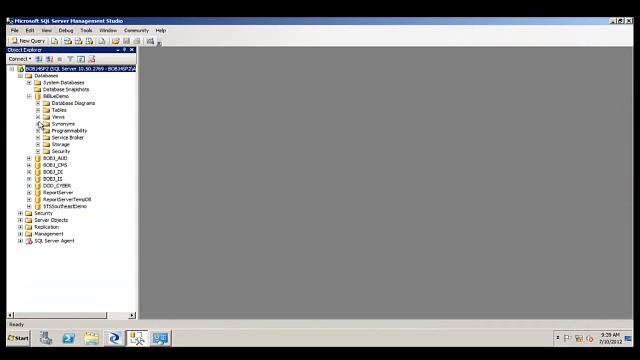
- Look over the BIBlueDemo database in Object Explorer
left_click(33, 104)
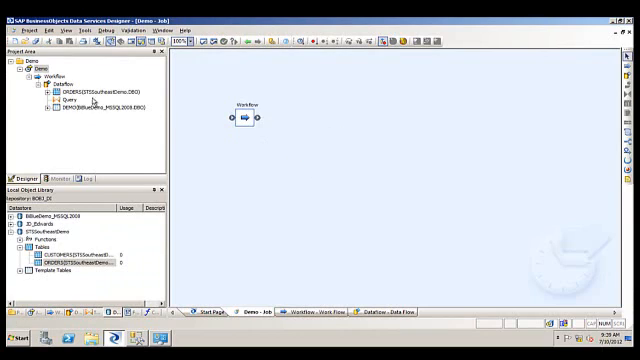
- Execute the Demo job, saving changes and keeping the default execution properties
right_click(40, 67)
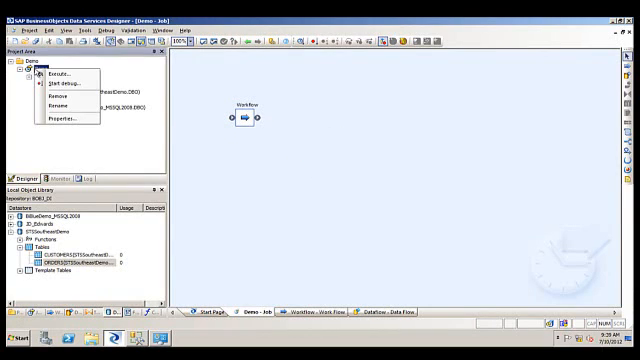
left_click(60, 72)
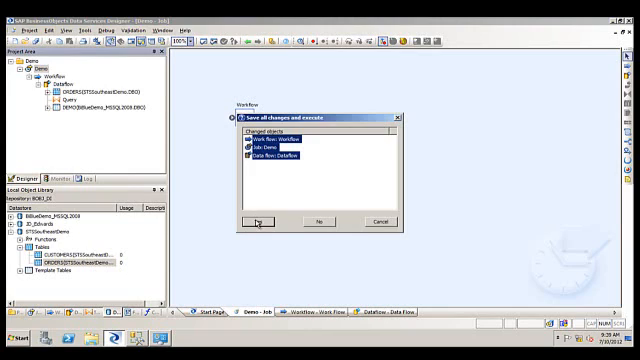
left_click(256, 222)
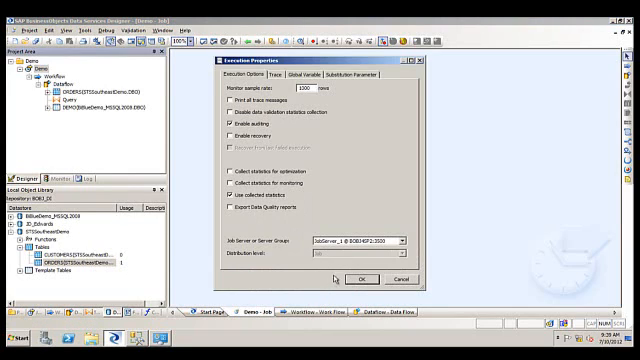
left_click(363, 279)
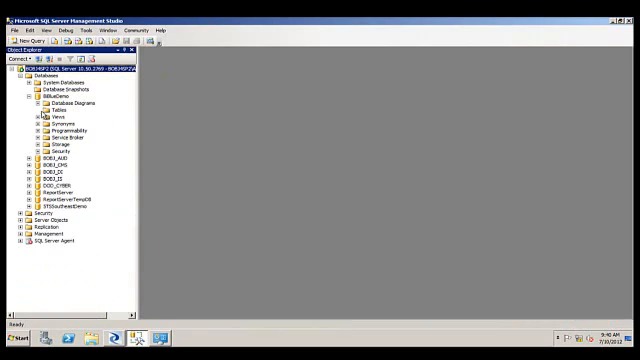
- Refresh BIBlueDemo's tables and select the new dbo.DEMO table
left_click(53, 106)
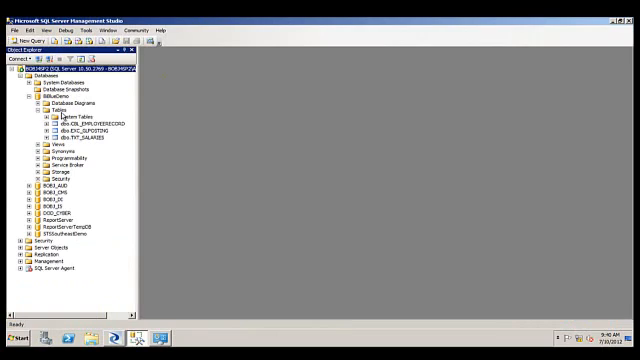
right_click(58, 104)
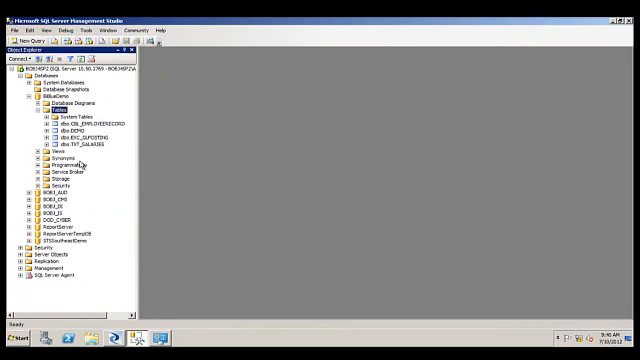
left_click(68, 131)
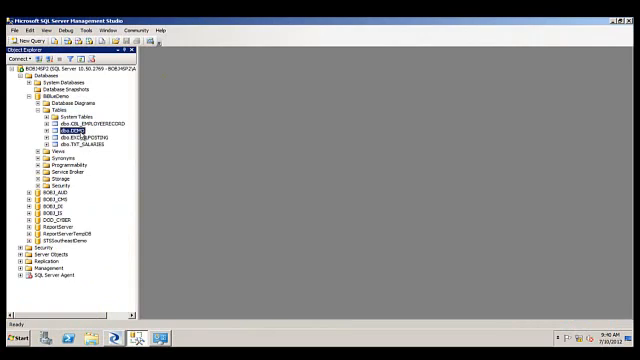
right_click(68, 130)
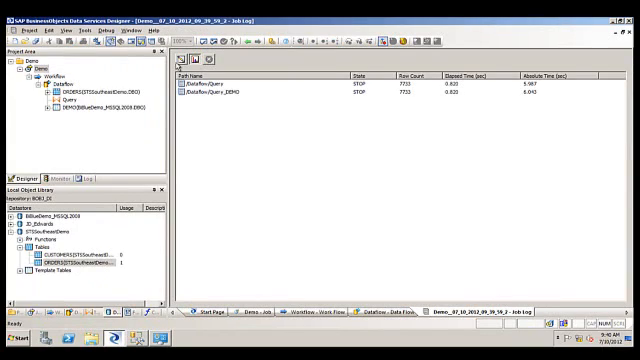
left_click(315, 311)
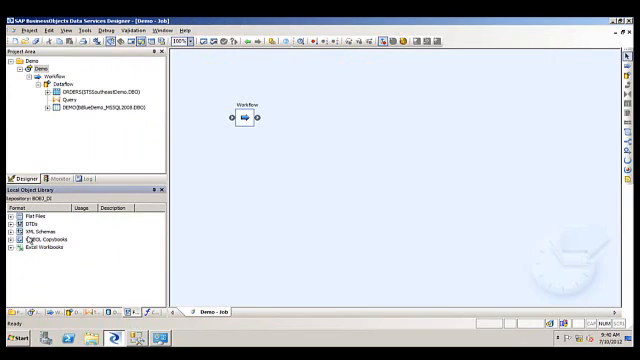
mouse_move(62, 270)
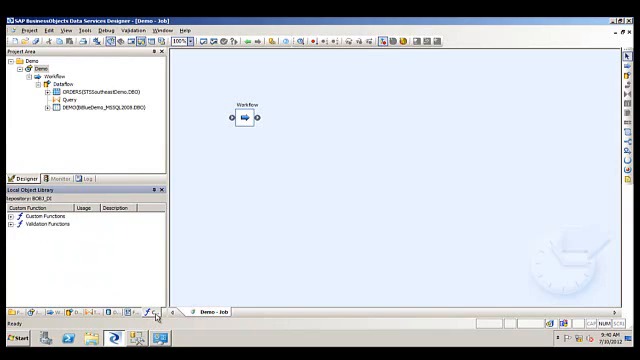
mouse_move(70, 286)
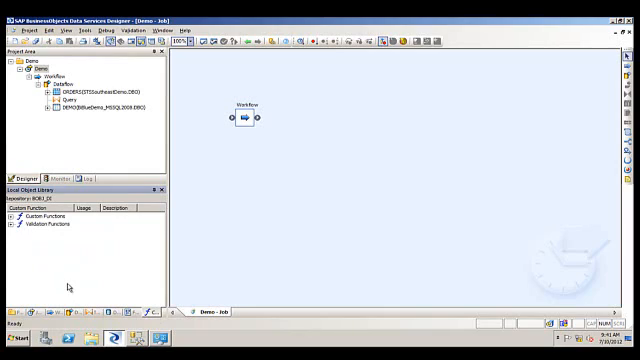